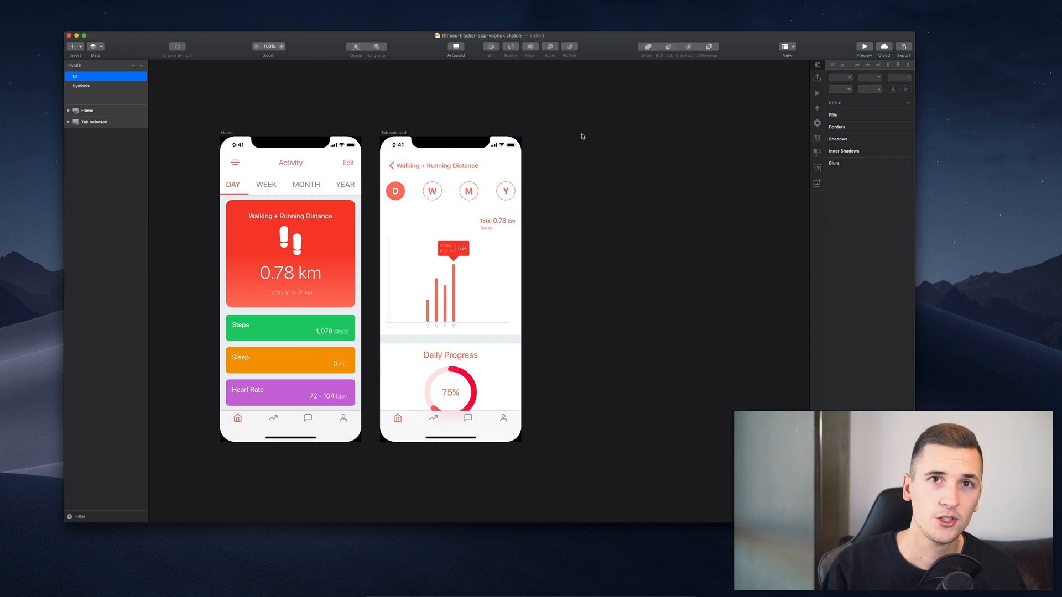
{"action": "mouse_move", "coordinate": [599, 175]}
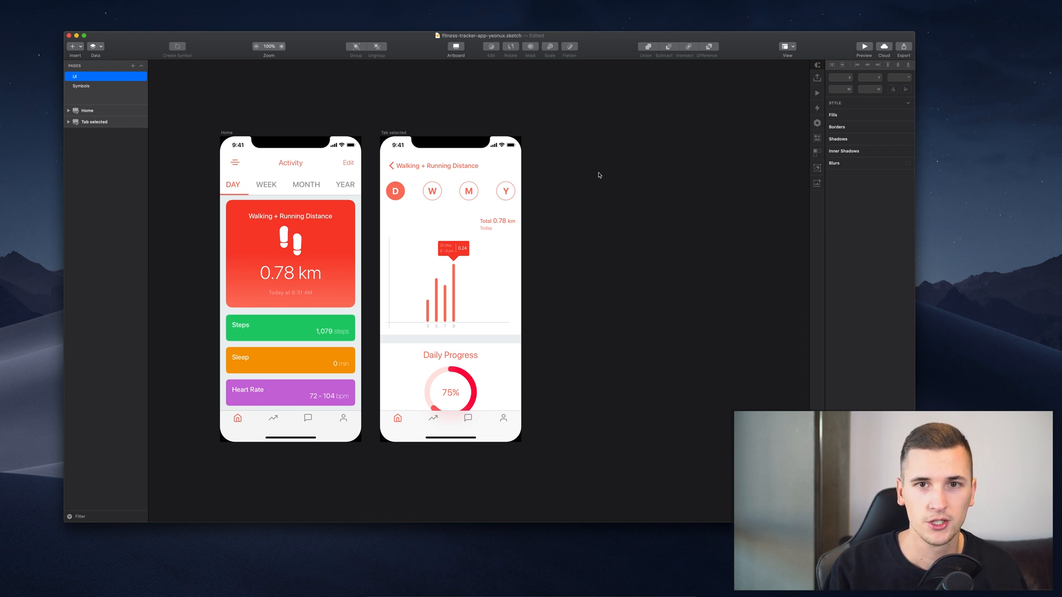
Turn on Show Rulers from the toolbar's View options.
{"action": "left_click", "coordinate": [786, 47]}
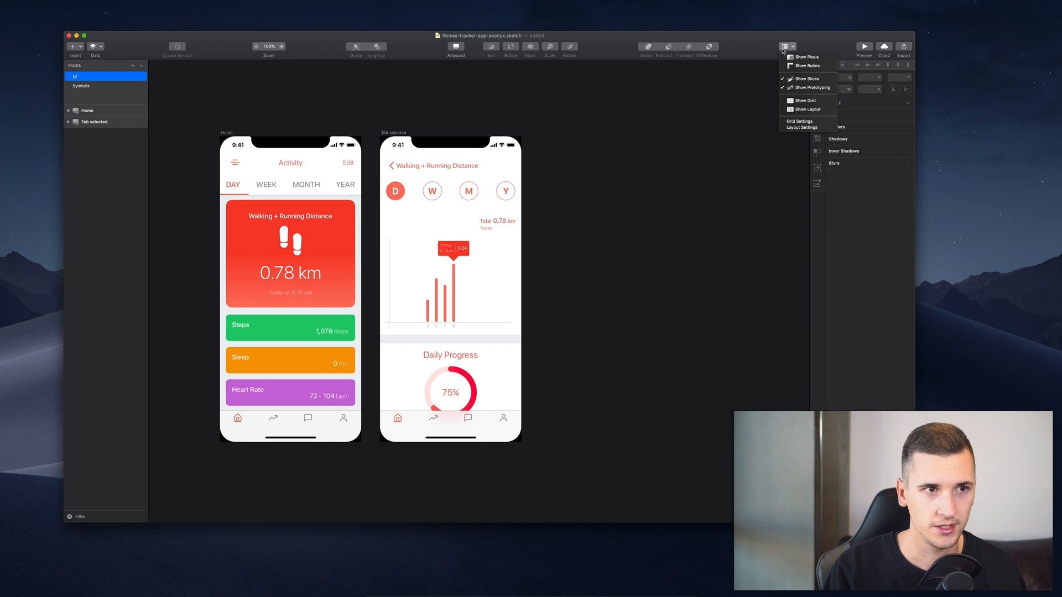
{"action": "left_click", "coordinate": [807, 66]}
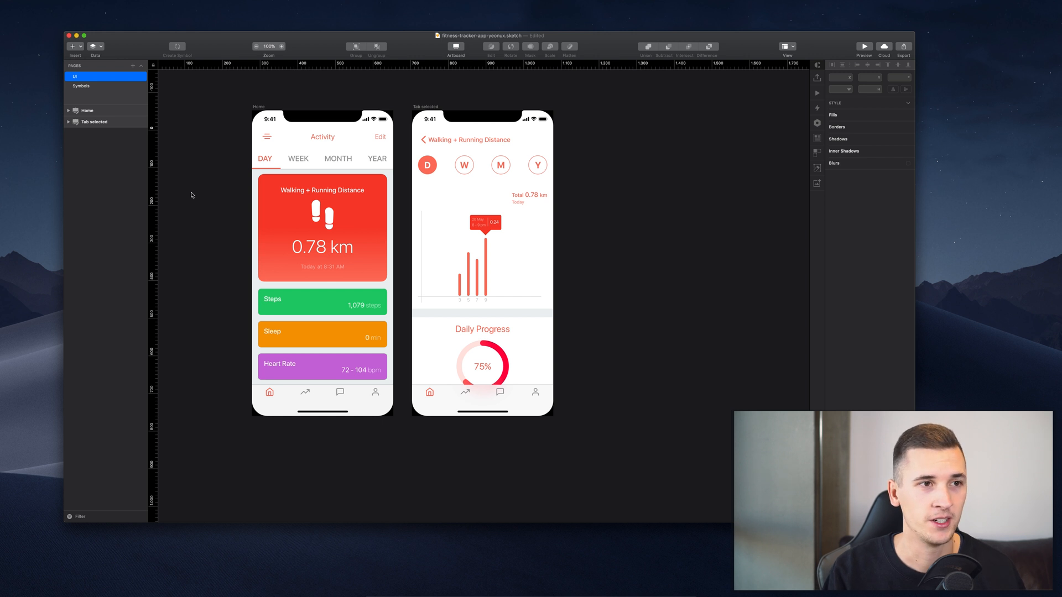
Drop ruler guides and snap the Home artboard's edges to the red guide lines.
{"action": "left_click", "coordinate": [481, 125]}
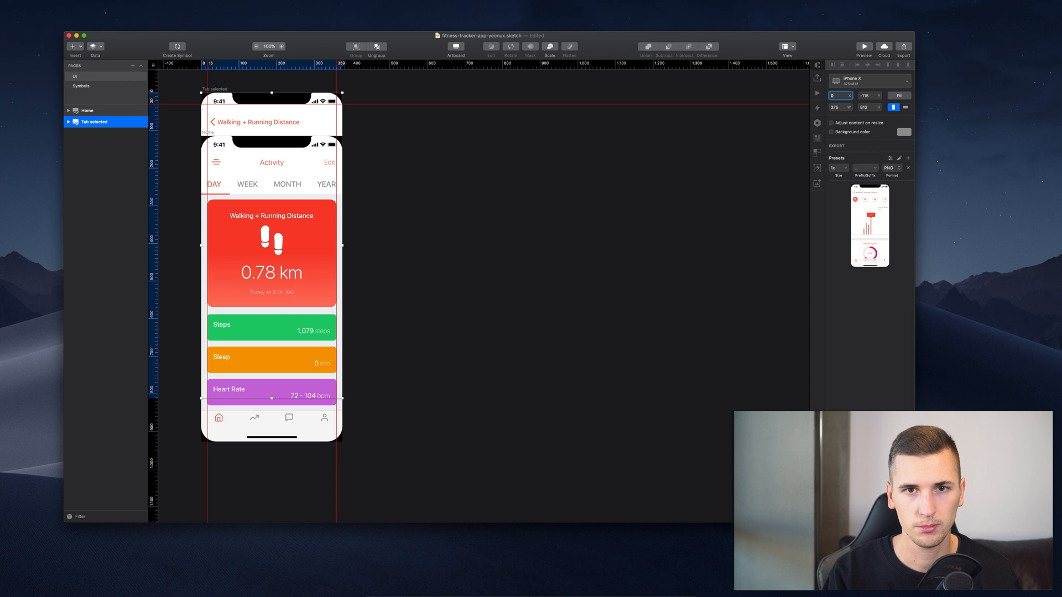
{"action": "left_click", "coordinate": [870, 95]}
{"action": "type", "text": "0"}
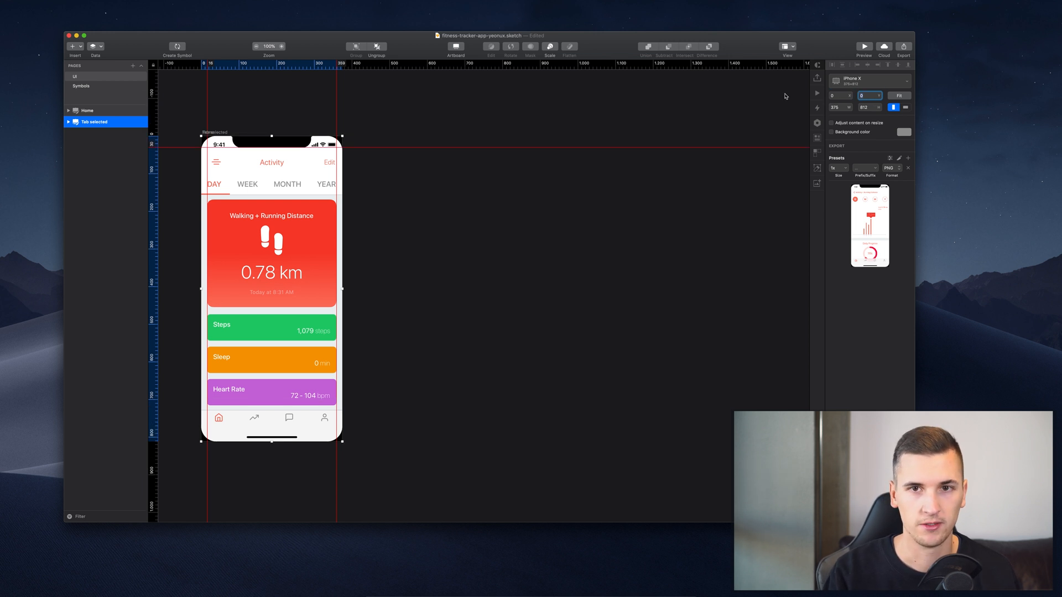
{"action": "left_click", "coordinate": [839, 95]}
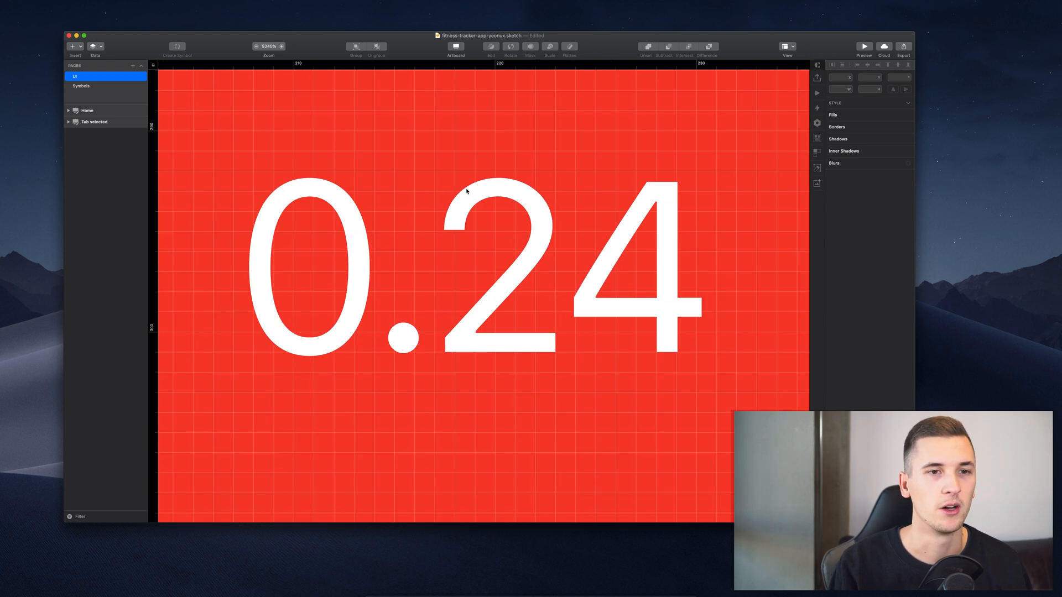
{"action": "mouse_move", "coordinate": [593, 167]}
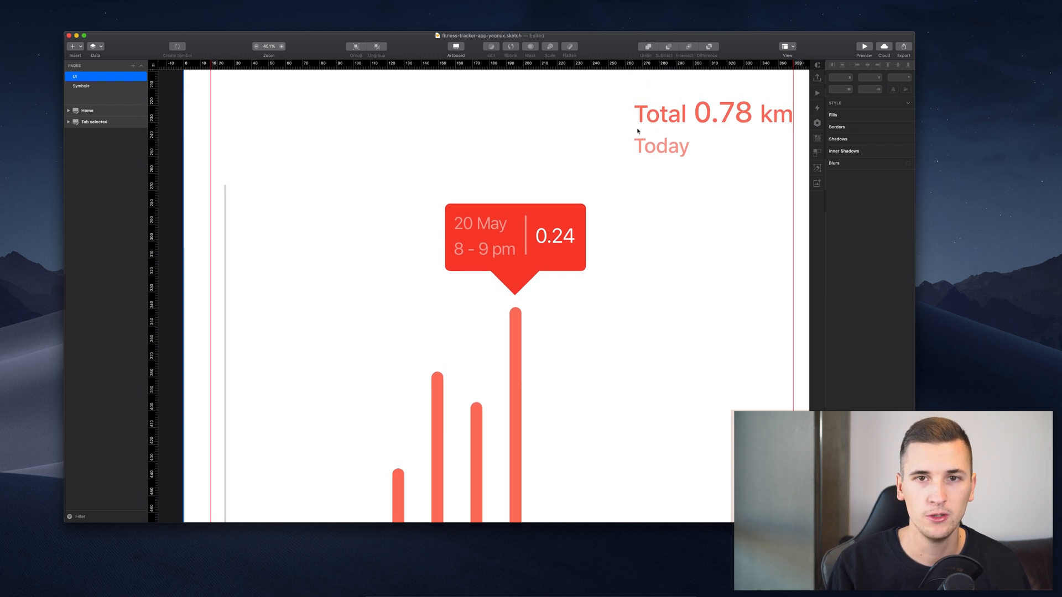
Hide the rulers again so both artboards show side by side without guides.
{"action": "left_click", "coordinate": [787, 47]}
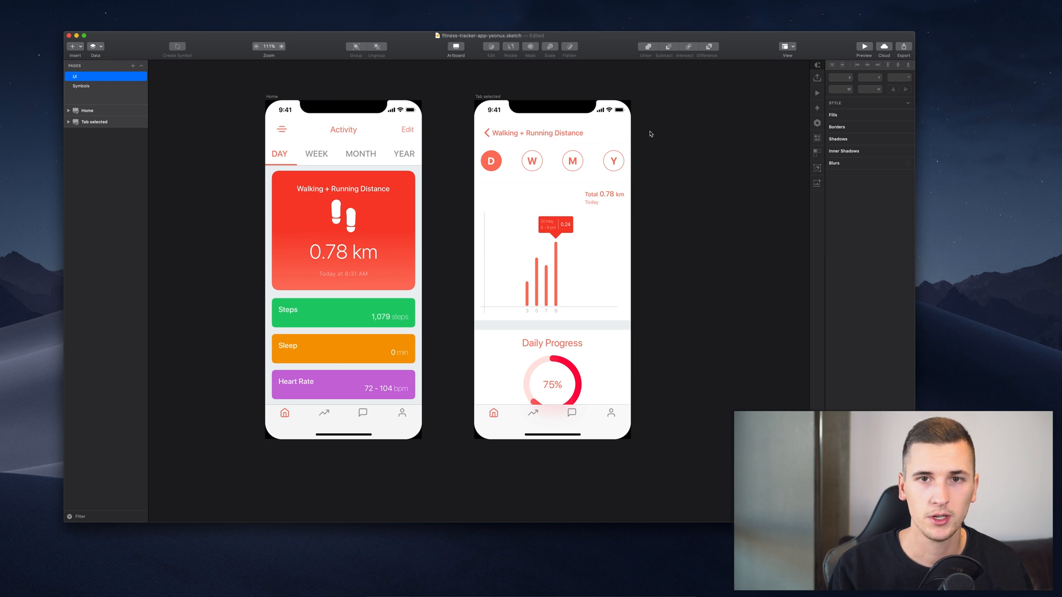
Show the square grid over the Walking + Running Distance artboard and reopen the View options.
{"action": "left_click", "coordinate": [786, 46]}
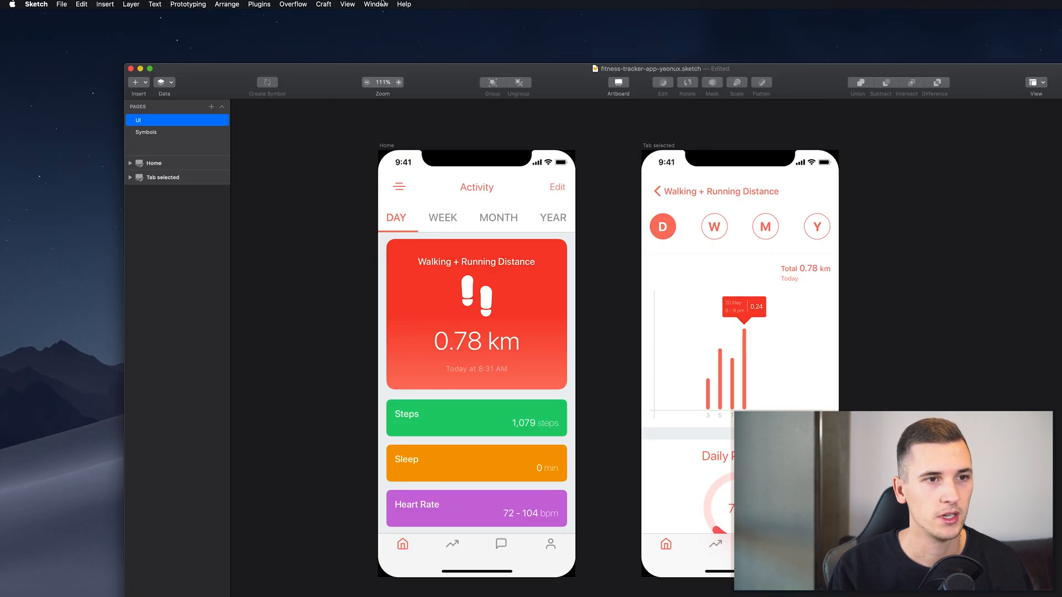
{"action": "left_click", "coordinate": [347, 4]}
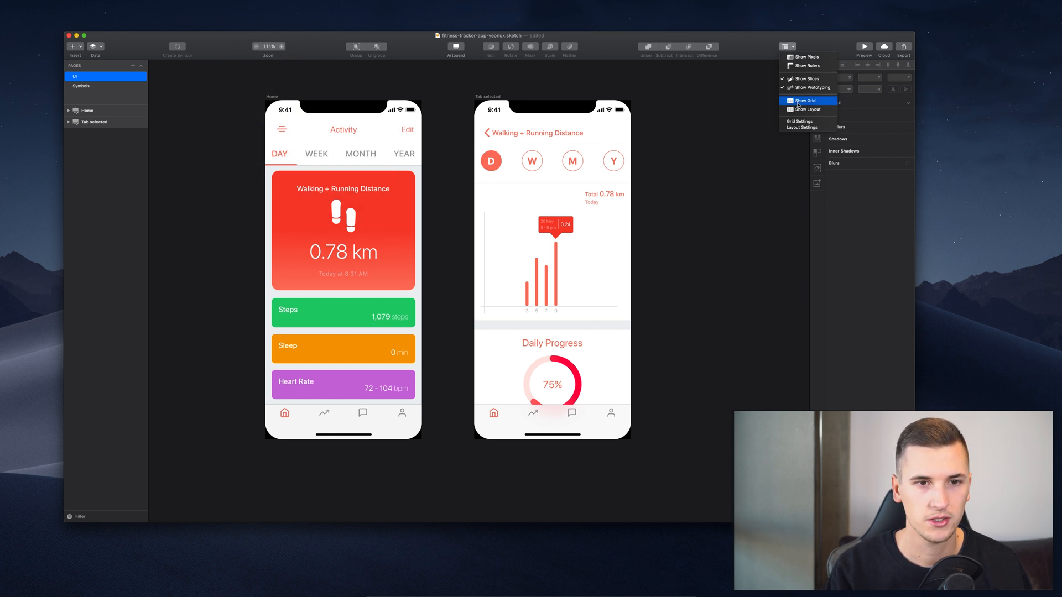
{"action": "left_click", "coordinate": [805, 101]}
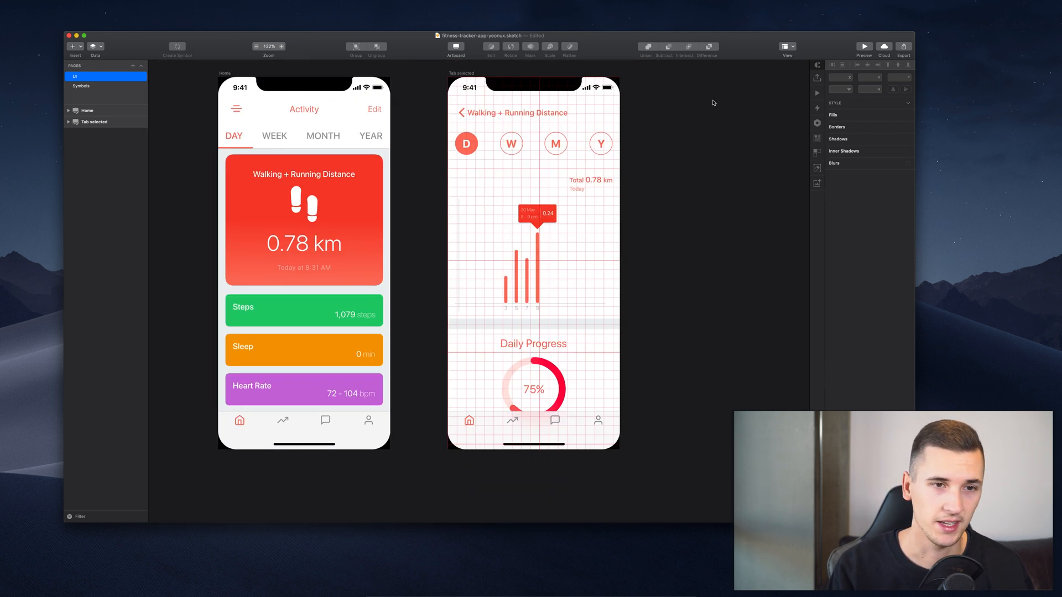
{"action": "left_click", "coordinate": [787, 46]}
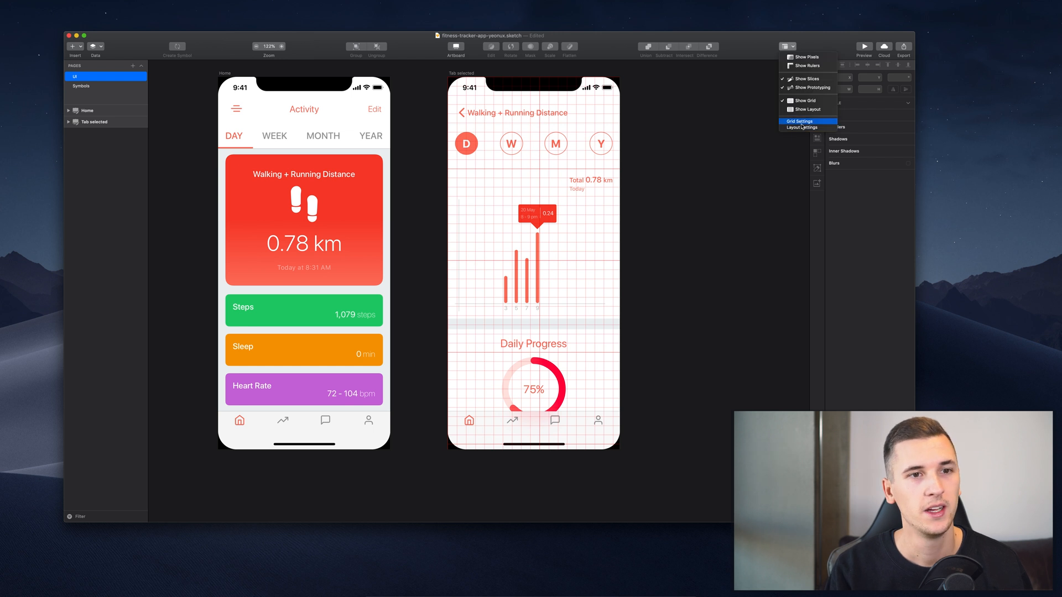
In Grid Settings keep 20px blocks but set thick lines every 20 blocks and confirm.
{"action": "left_click", "coordinate": [799, 121]}
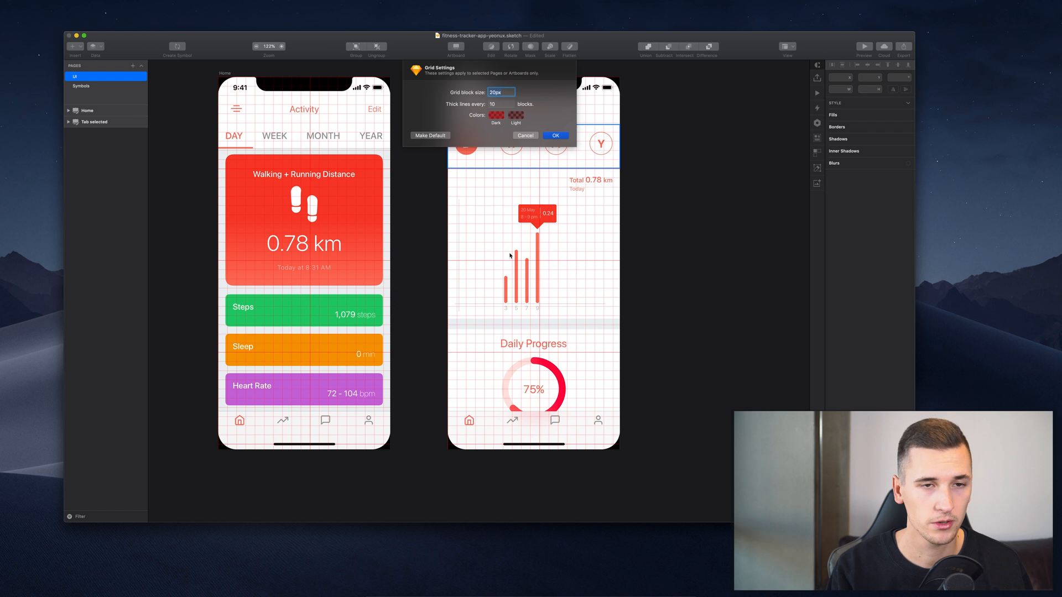
{"action": "mouse_move", "coordinate": [521, 126]}
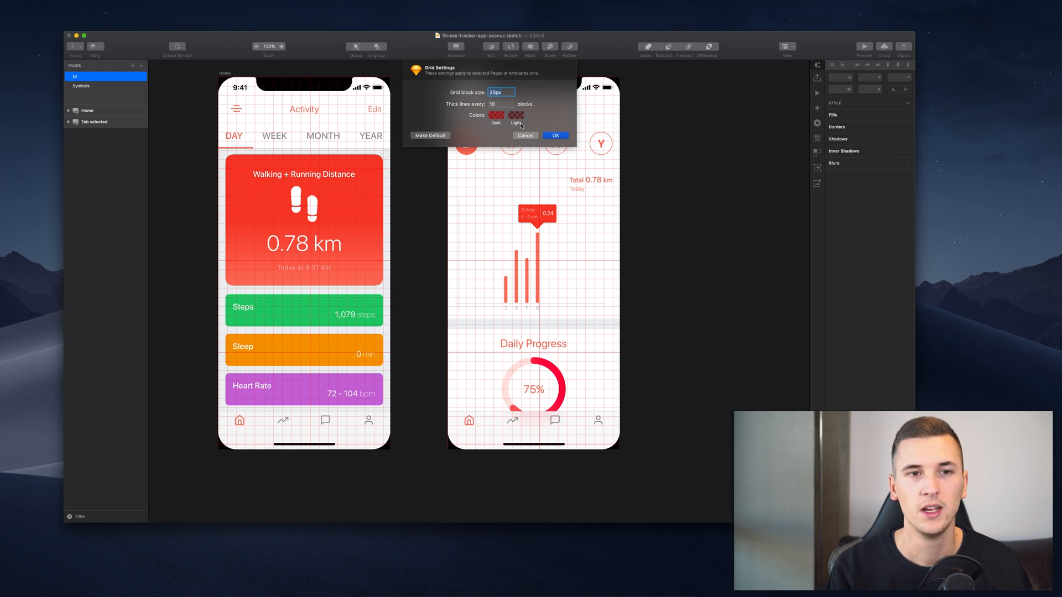
{"action": "mouse_move", "coordinate": [499, 140]}
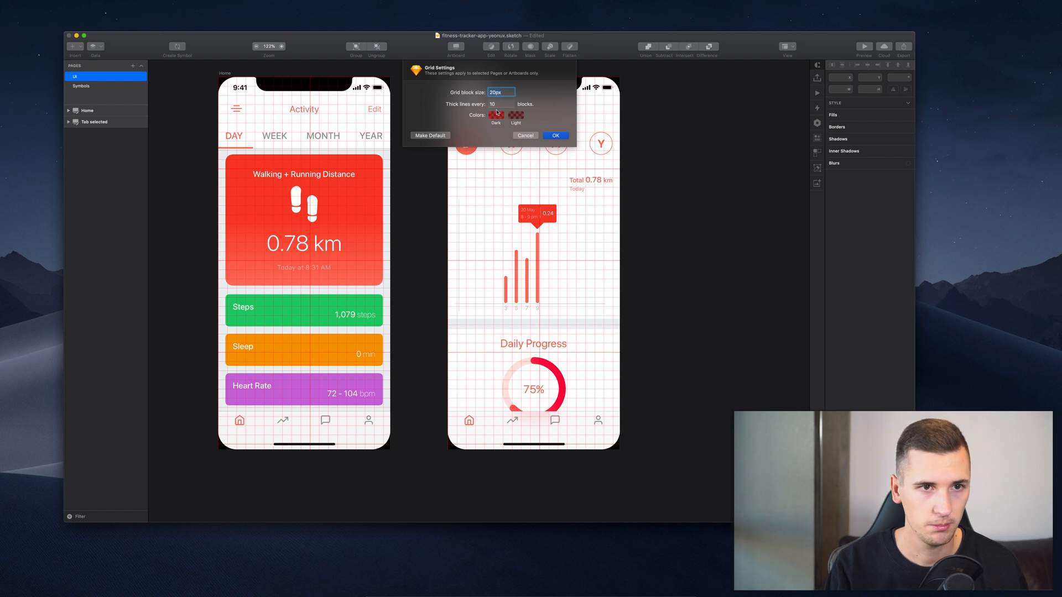
{"action": "left_click", "coordinate": [501, 104]}
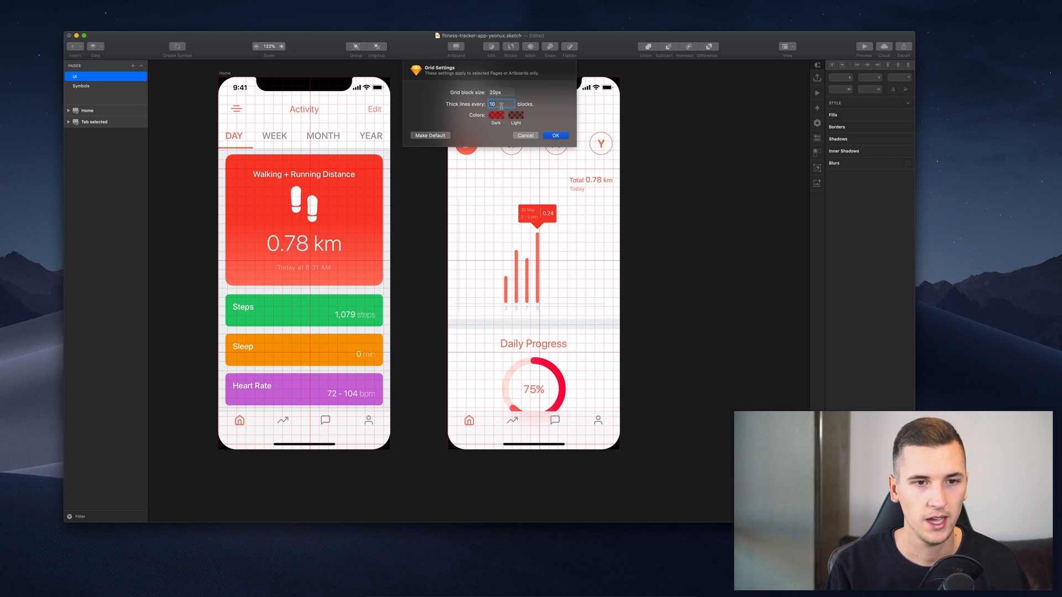
{"action": "type", "text": "20"}
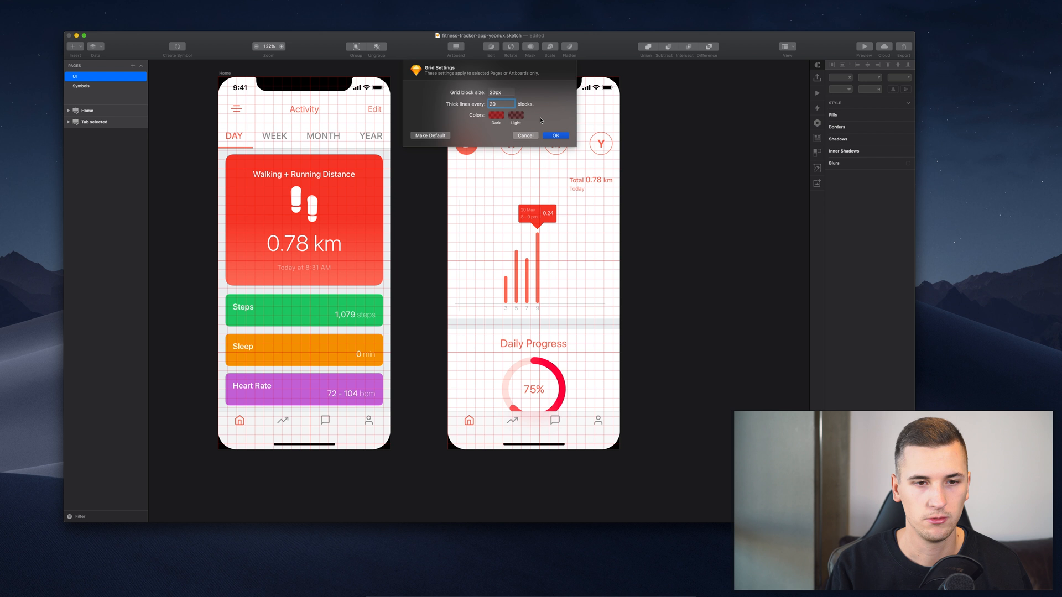
{"action": "left_click", "coordinate": [555, 135]}
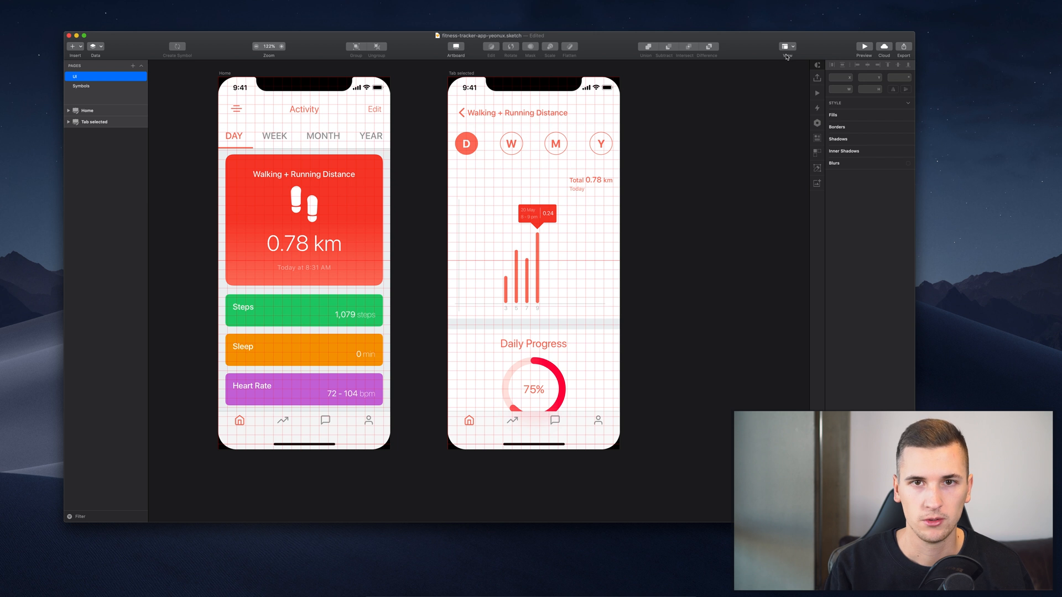
Show the column layout overlay and review its layout settings unchanged.
{"action": "left_click", "coordinate": [787, 46]}
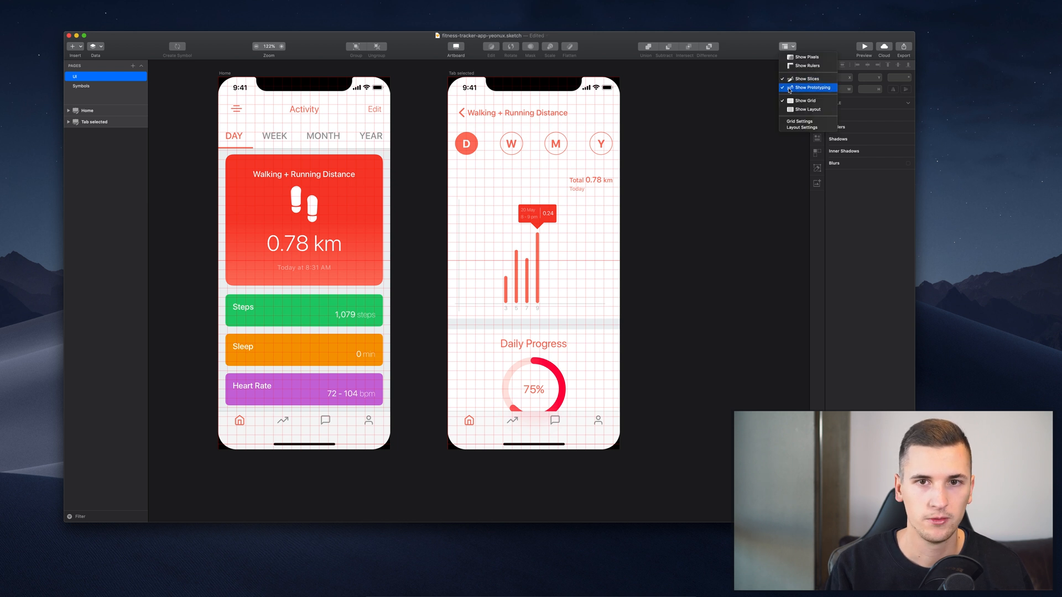
{"action": "left_click", "coordinate": [806, 100]}
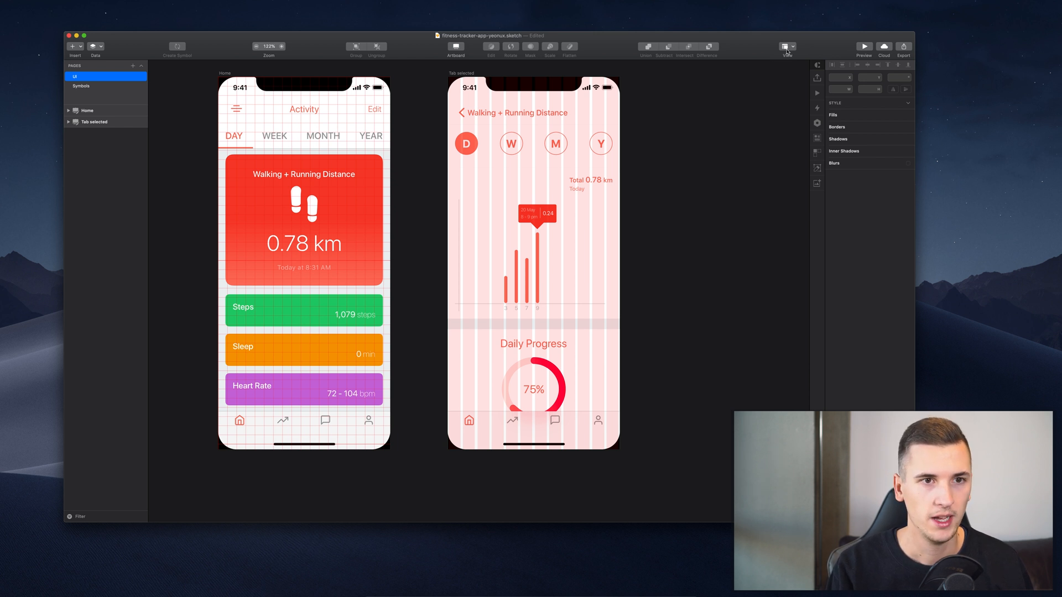
{"action": "left_click", "coordinate": [787, 48]}
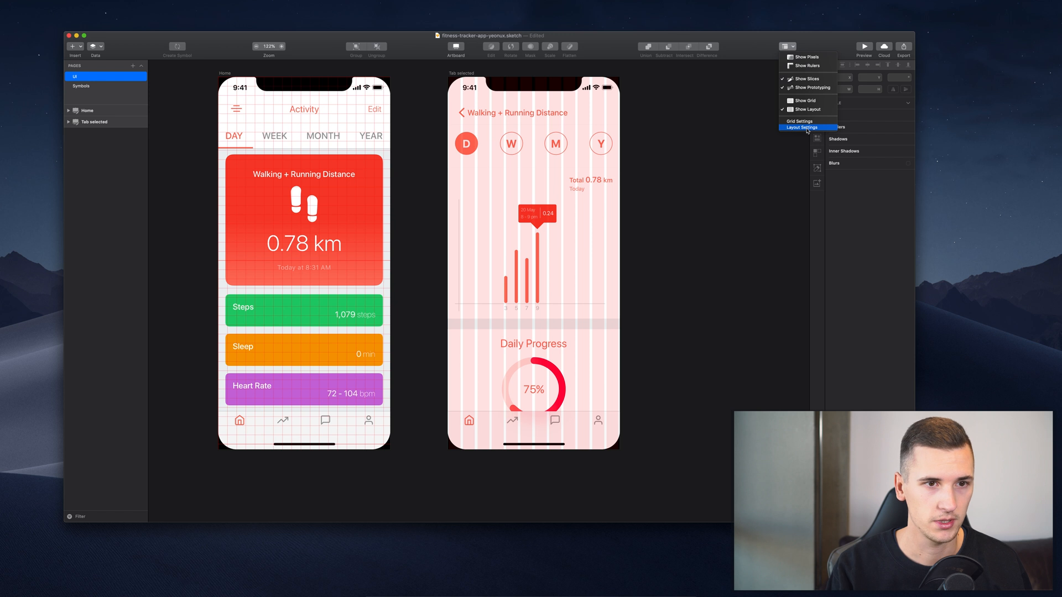
{"action": "left_click", "coordinate": [801, 127]}
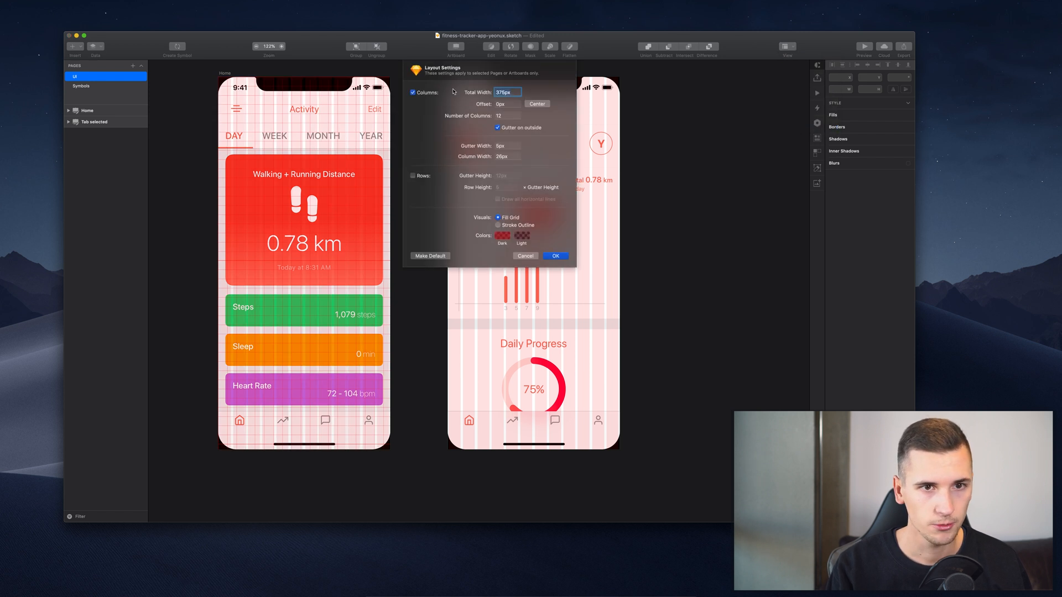
{"action": "mouse_move", "coordinate": [475, 78]}
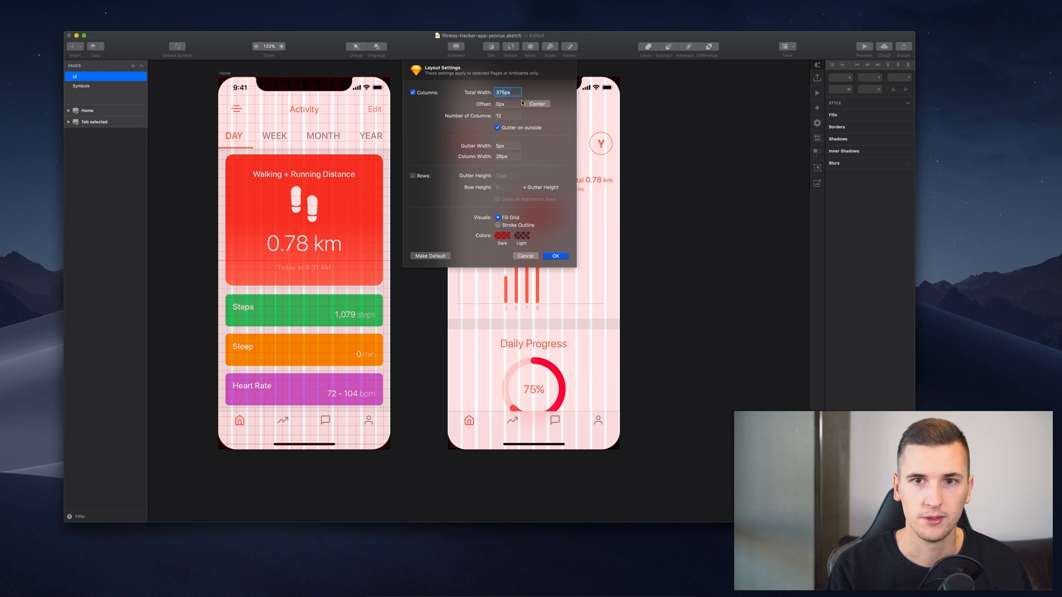
{"action": "left_click", "coordinate": [554, 255]}
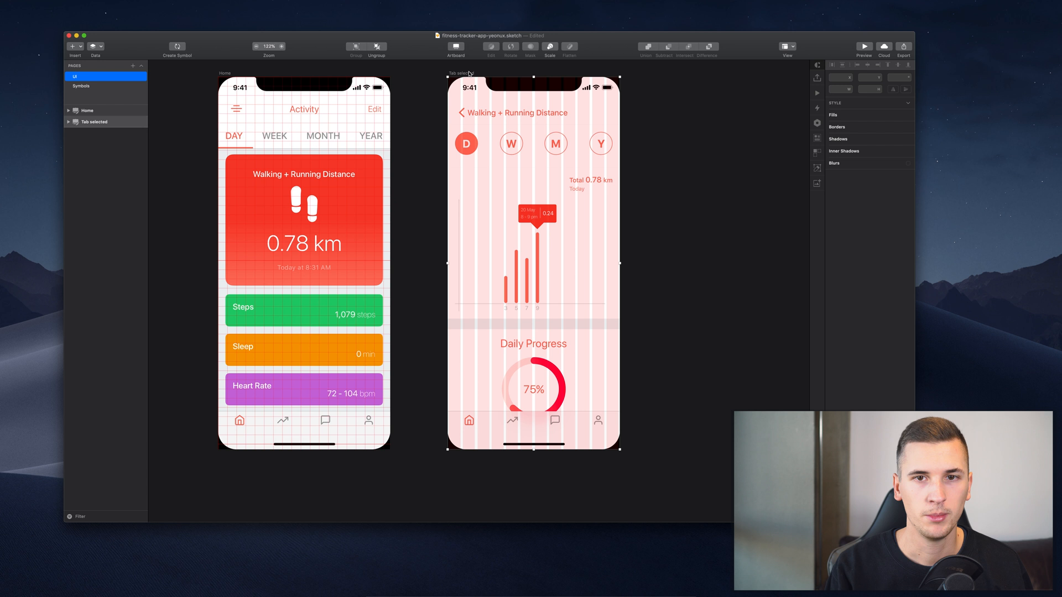
Give the second iPhone artboard a six-column layout instead of twelve.
{"action": "left_click", "coordinate": [95, 121]}
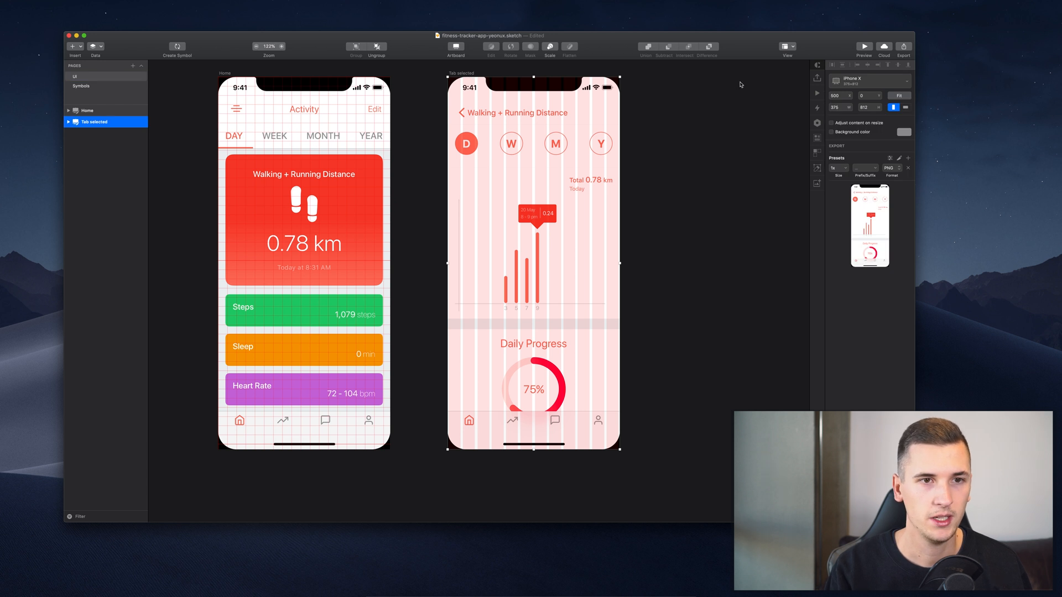
{"action": "left_click", "coordinate": [787, 47]}
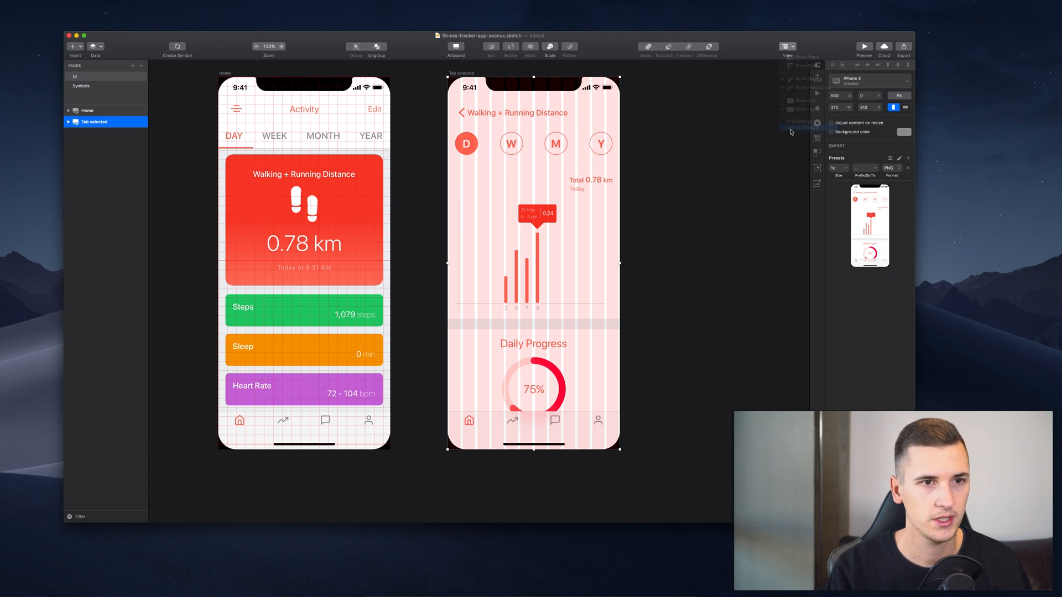
{"action": "left_click", "coordinate": [804, 128]}
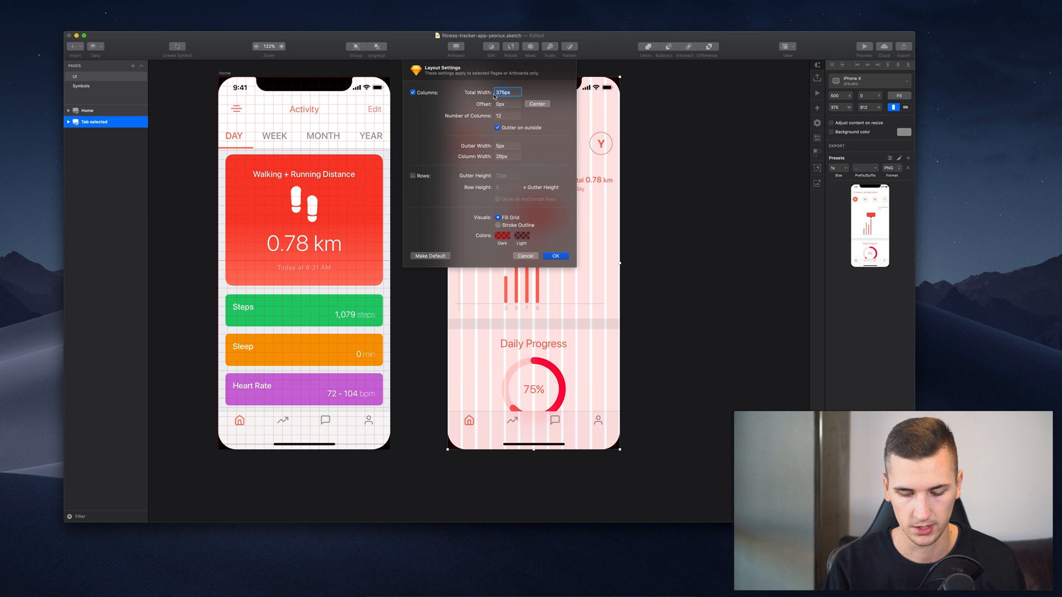
{"action": "mouse_move", "coordinate": [446, 130]}
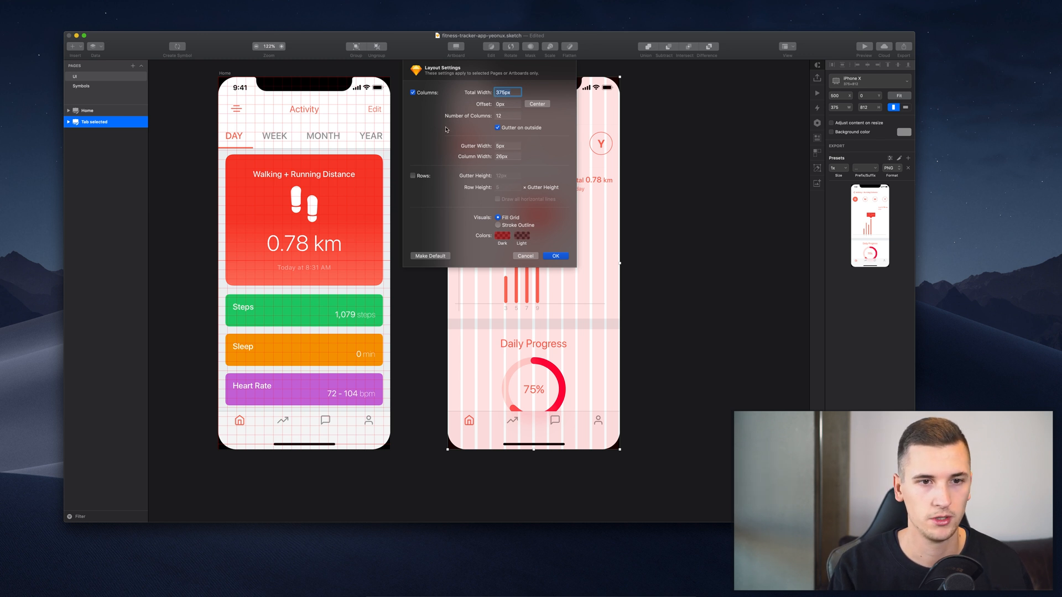
{"action": "left_click", "coordinate": [507, 116]}
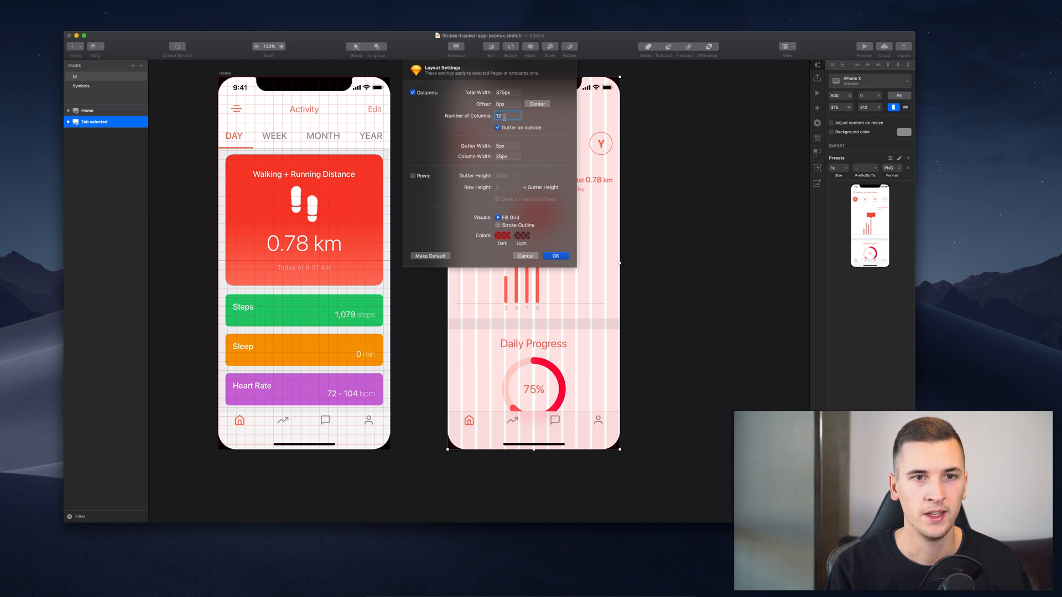
{"action": "type", "text": "6"}
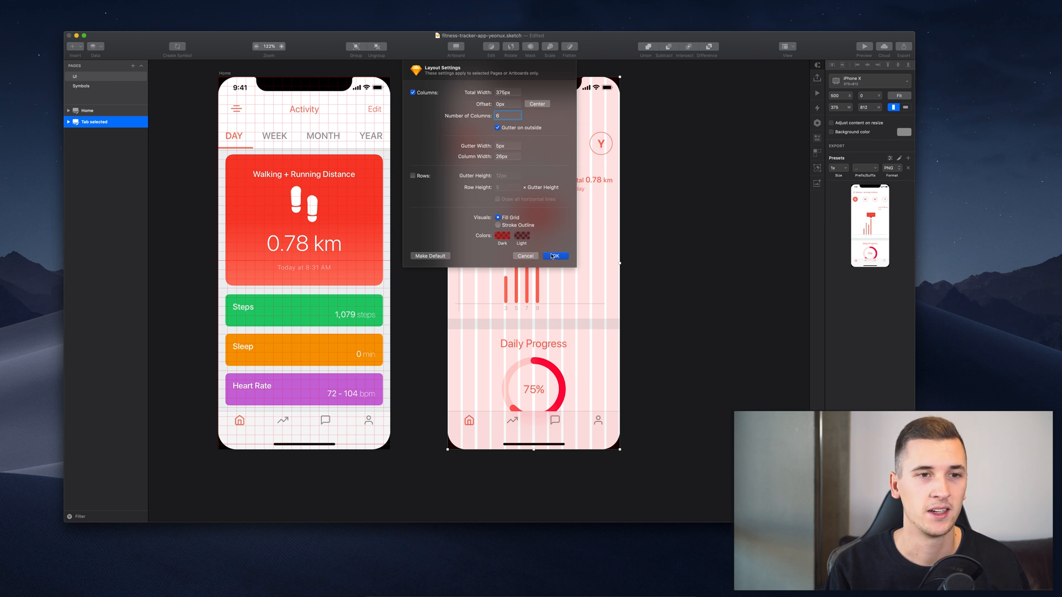
{"action": "left_click", "coordinate": [554, 256]}
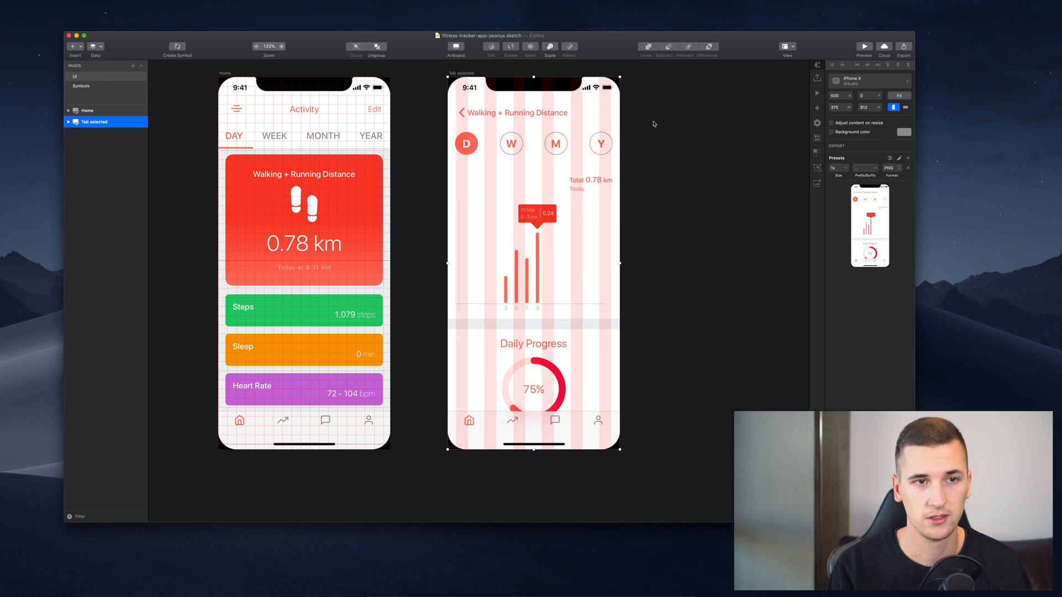
{"action": "mouse_move", "coordinate": [638, 114]}
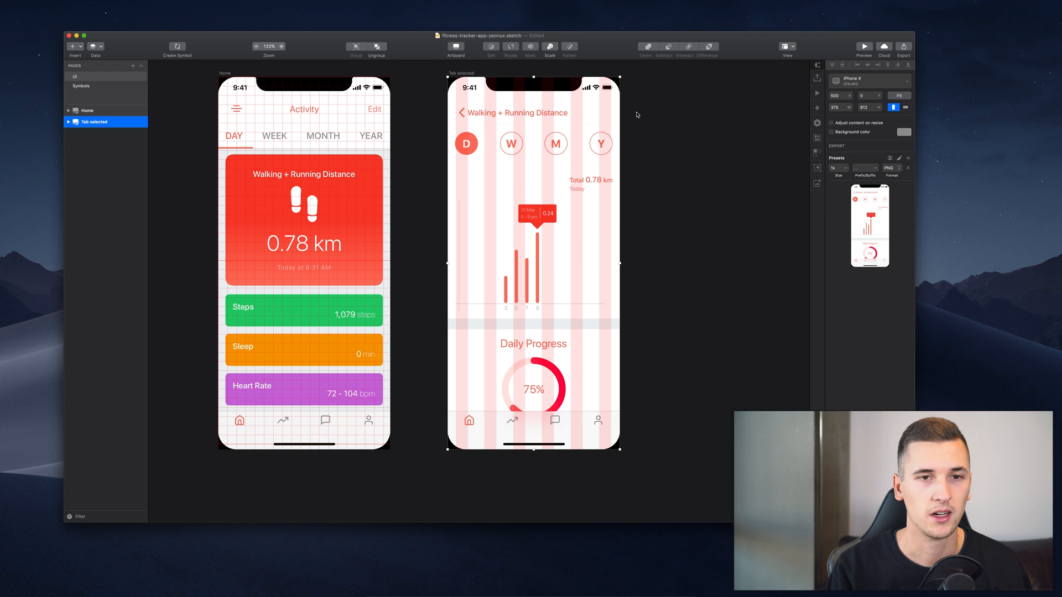
{"action": "mouse_move", "coordinate": [557, 108]}
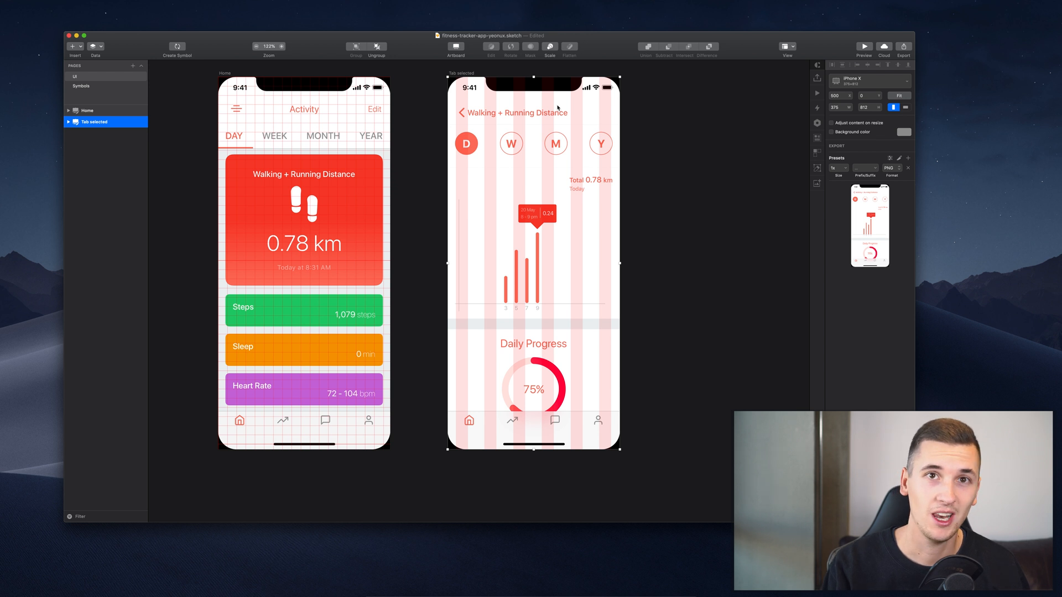
{"action": "mouse_move", "coordinate": [602, 101]}
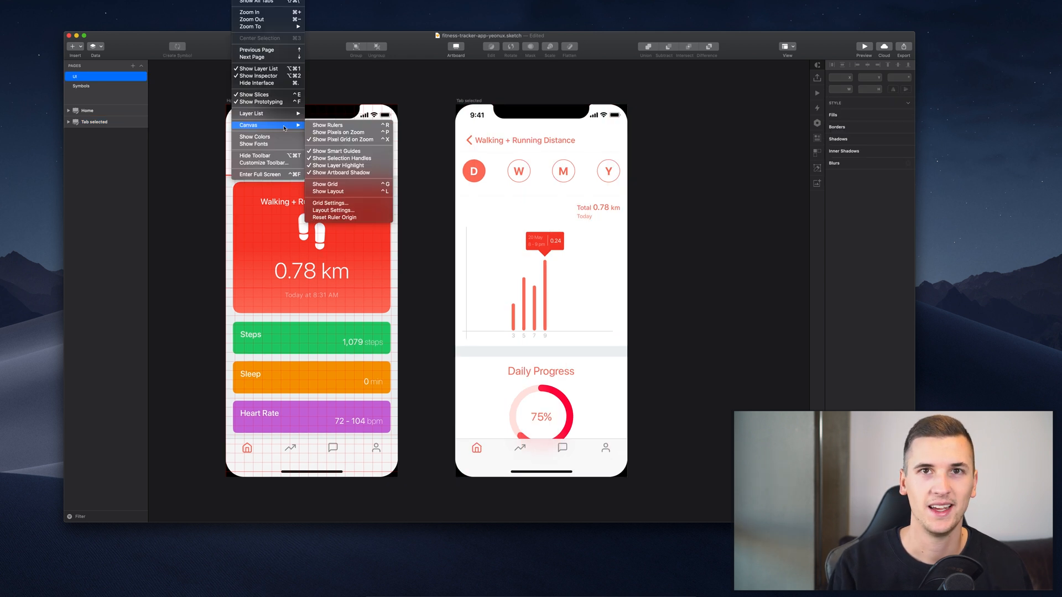
Show rulers and add guides at the second artboard's status bar and side margins.
{"action": "left_click", "coordinate": [420, 125]}
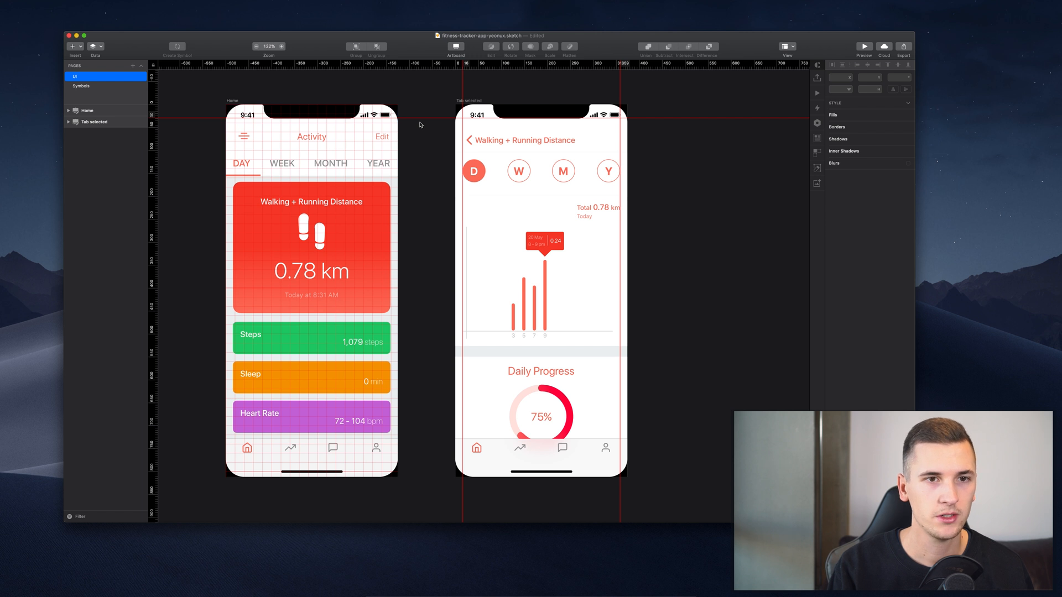
{"action": "mouse_move", "coordinate": [498, 91]}
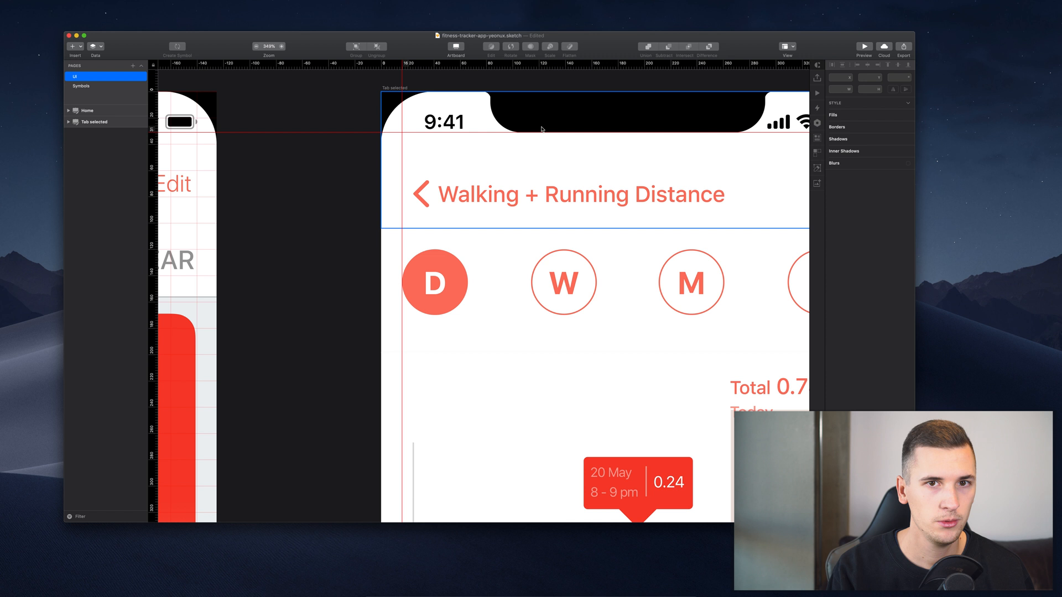
{"action": "left_click", "coordinate": [339, 264]}
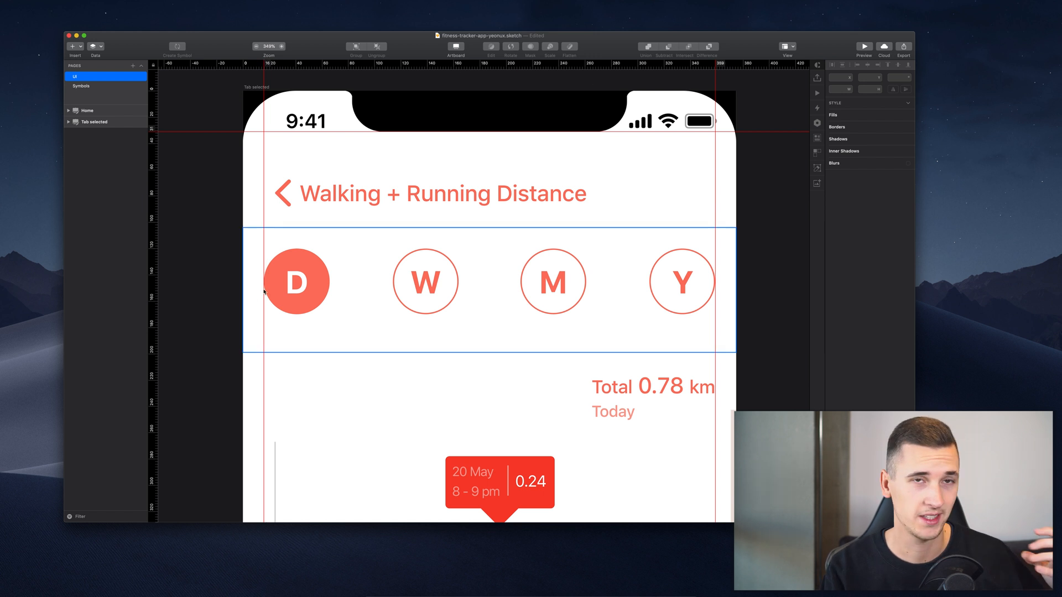
{"action": "mouse_move", "coordinate": [613, 306]}
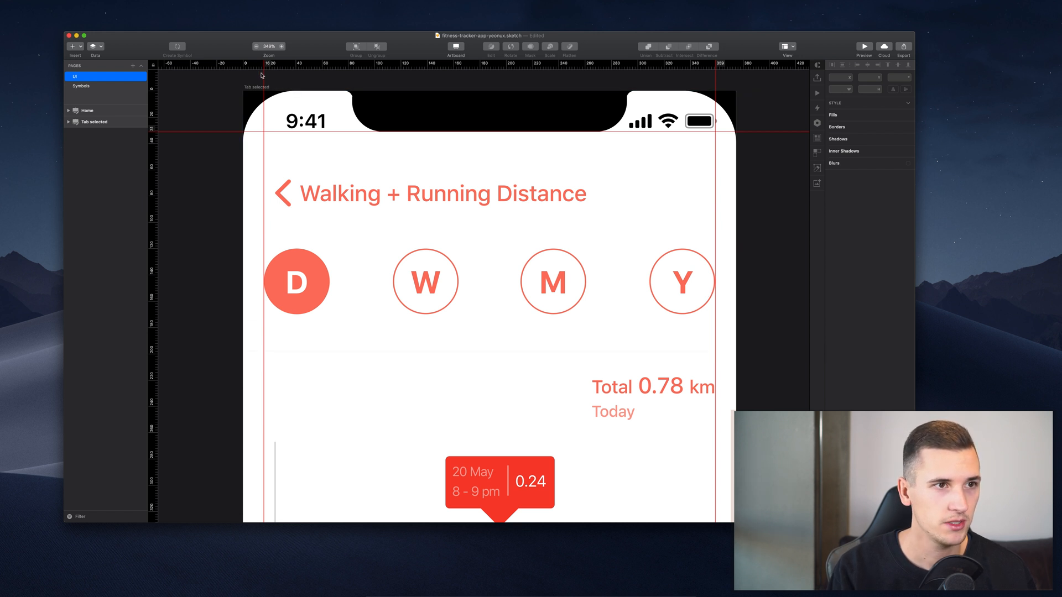
{"action": "mouse_move", "coordinate": [263, 64]}
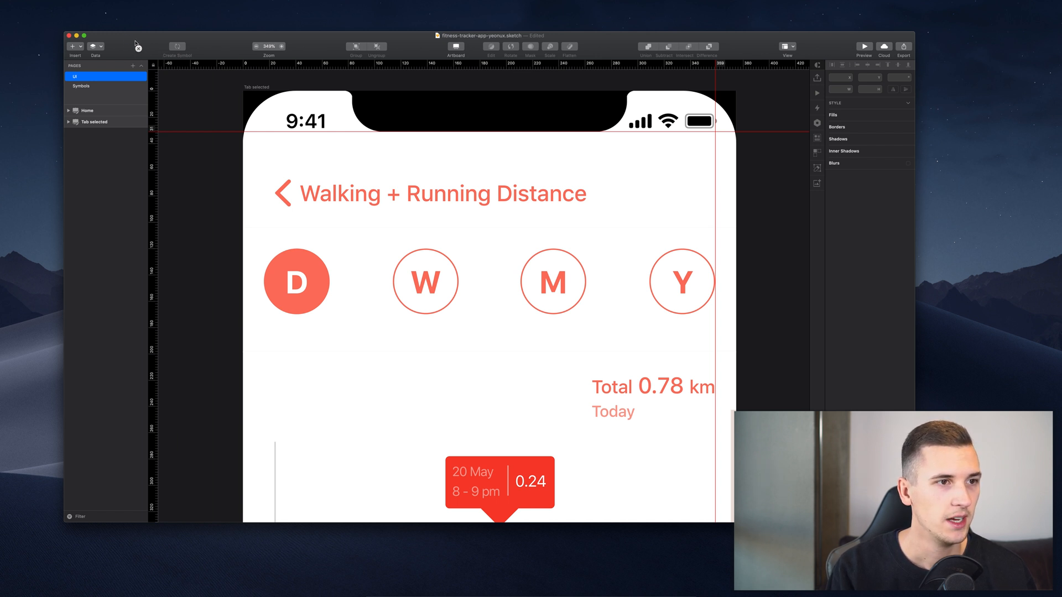
{"action": "mouse_move", "coordinate": [193, 133]}
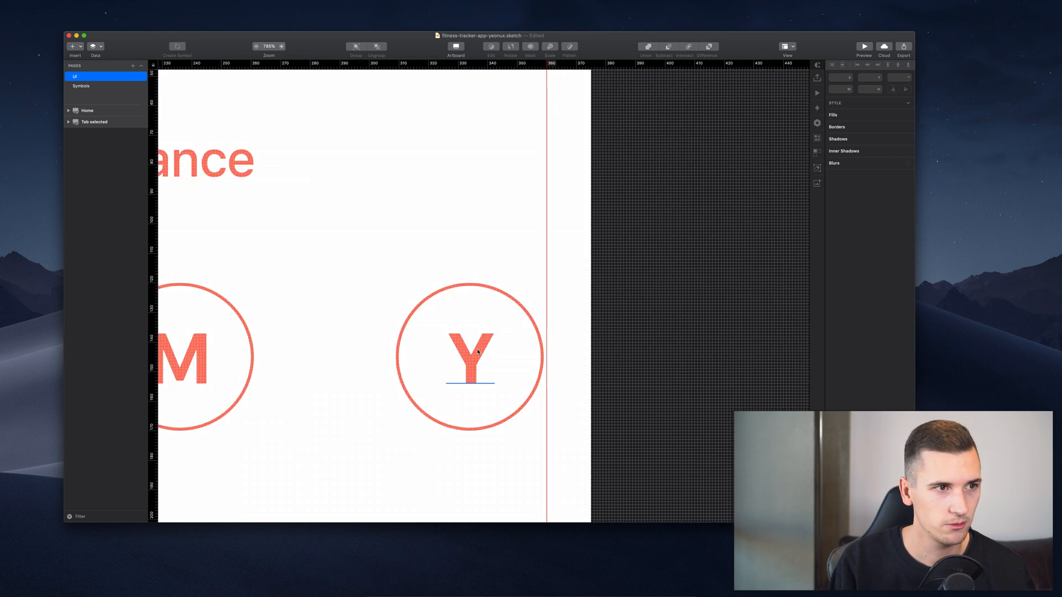
{"action": "left_click", "coordinate": [469, 356]}
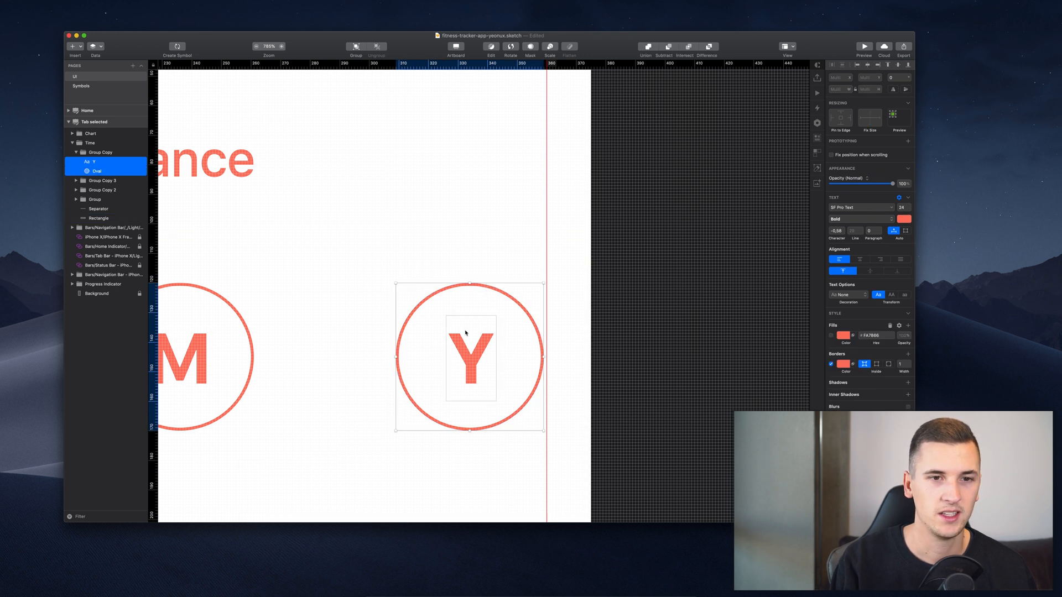
{"action": "left_click", "coordinate": [629, 258]}
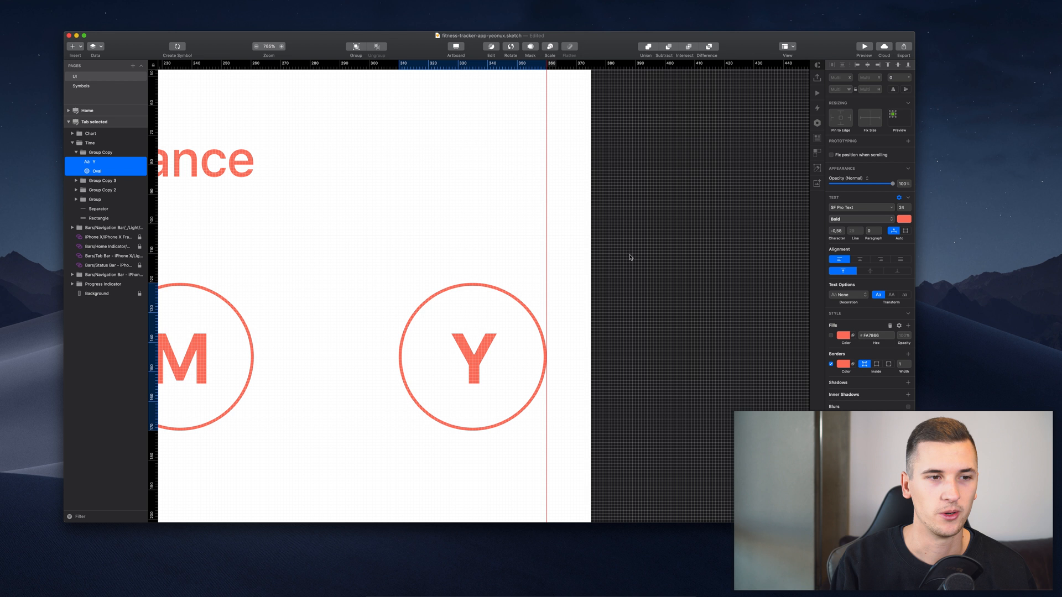